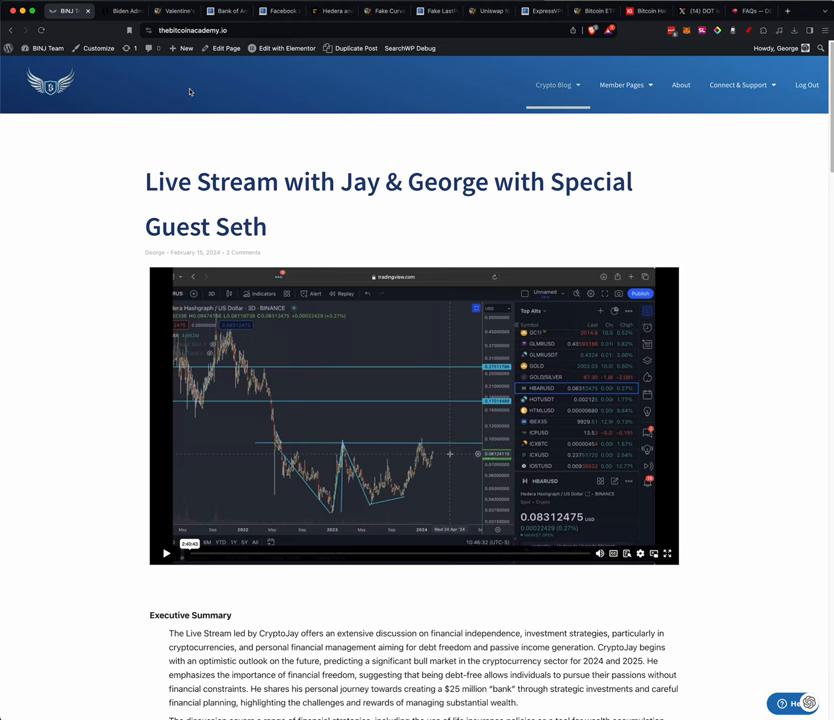
Switch to the ZeroHedge Biden Admin surveillance article and scroll down to its highlighted passages
click(118, 11)
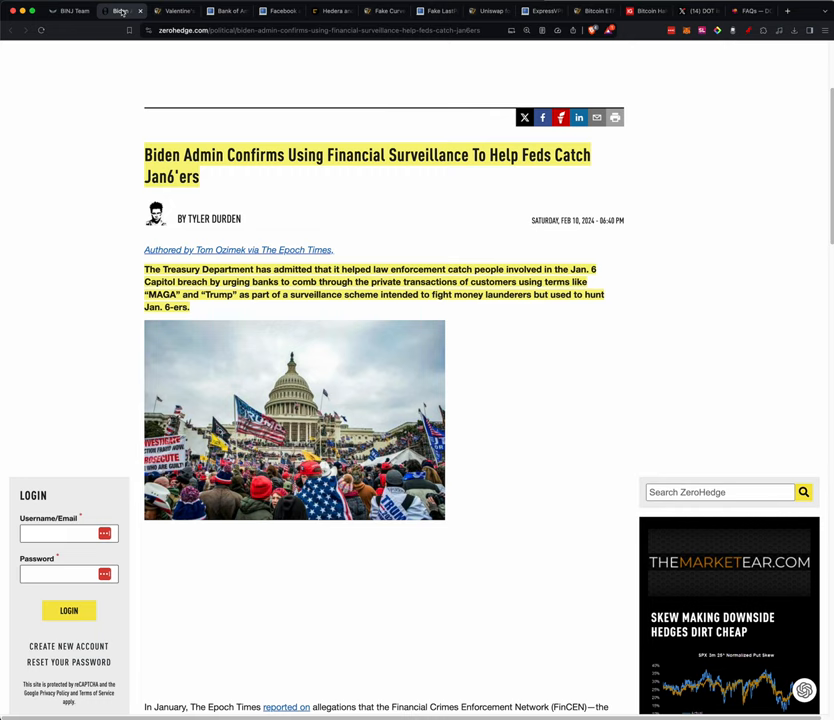
mouse_move(622, 268)
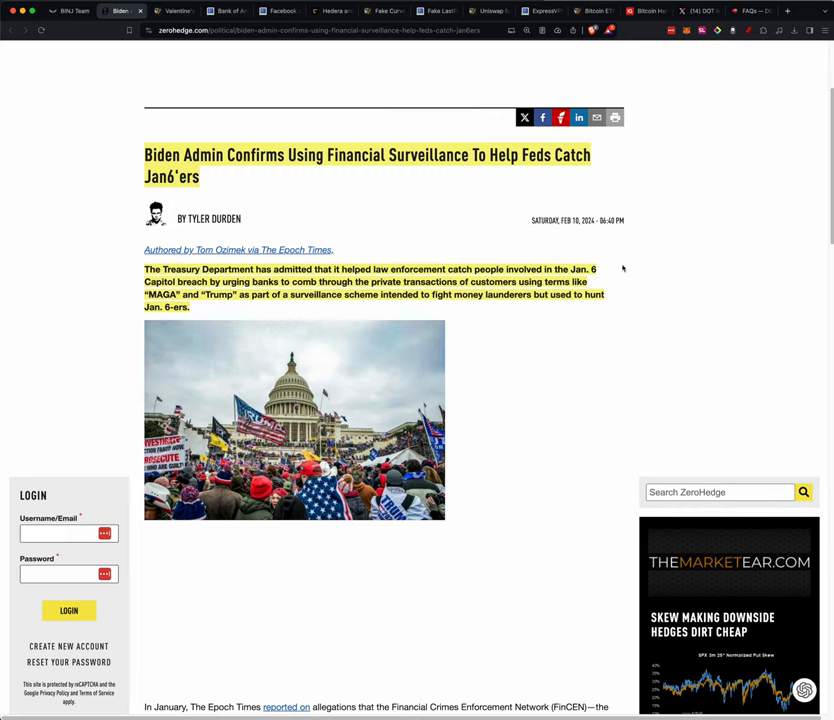
mouse_move(641, 282)
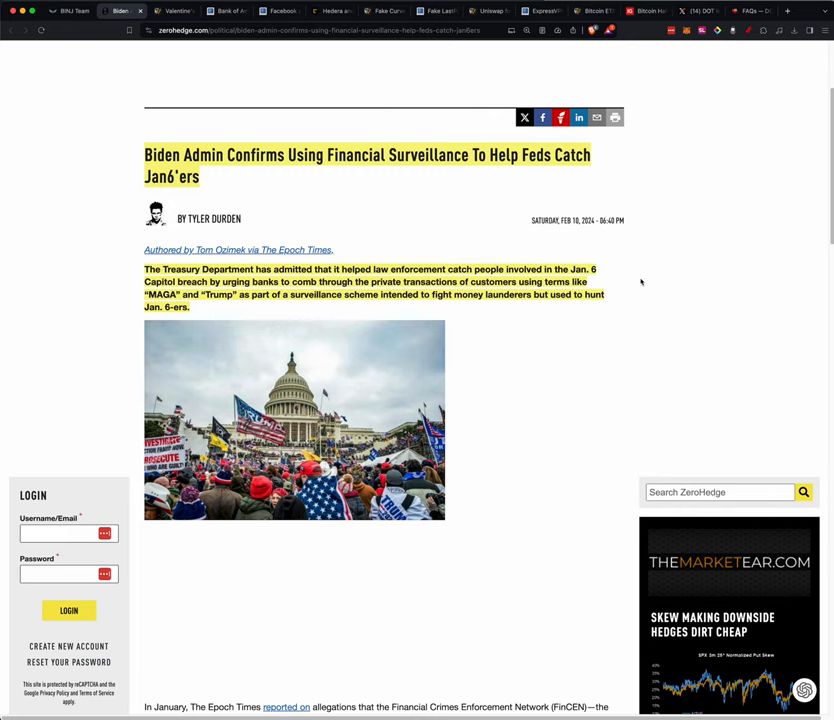
scroll(down, 3)
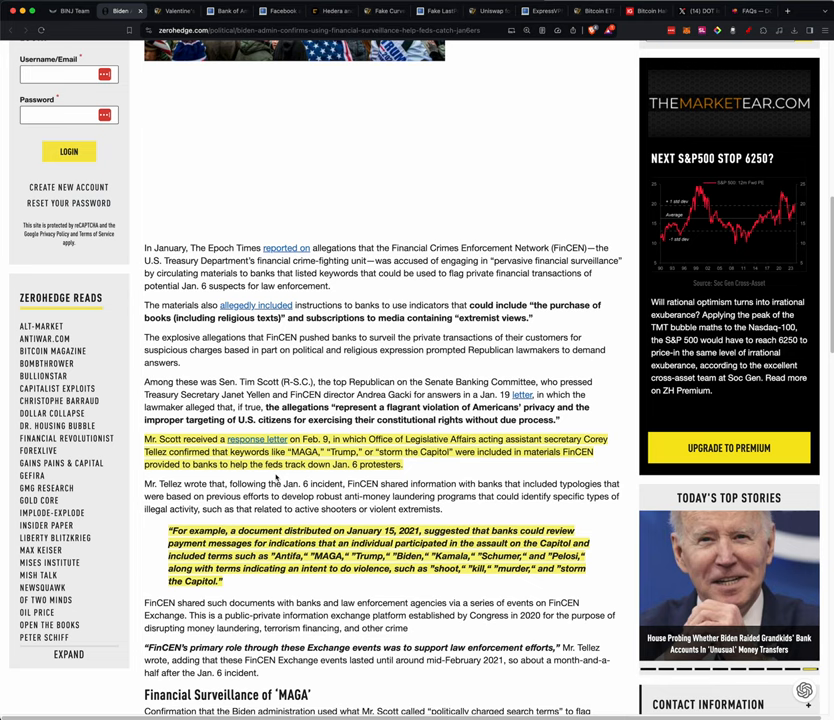
scroll(down, 3)
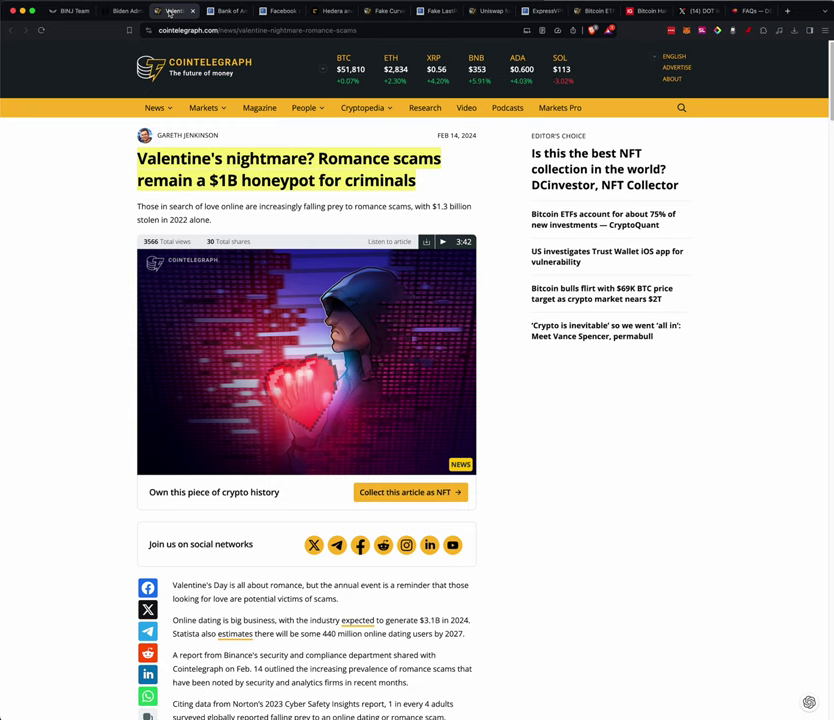
Scroll the Cointelegraph romance-scam article down to the highlighted FTC figures on $1.3B losses
scroll(down, 3)
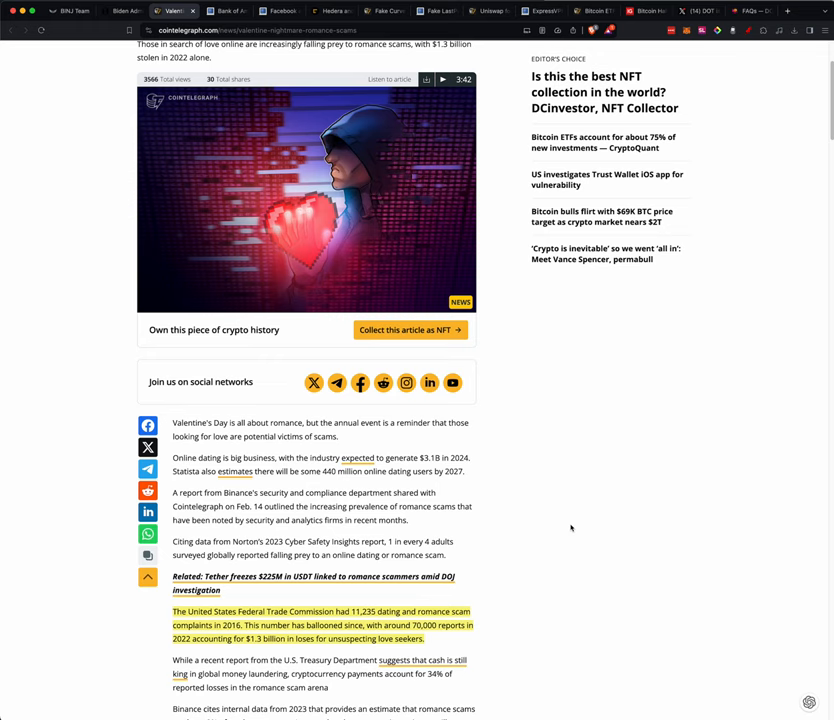
scroll(down, 3)
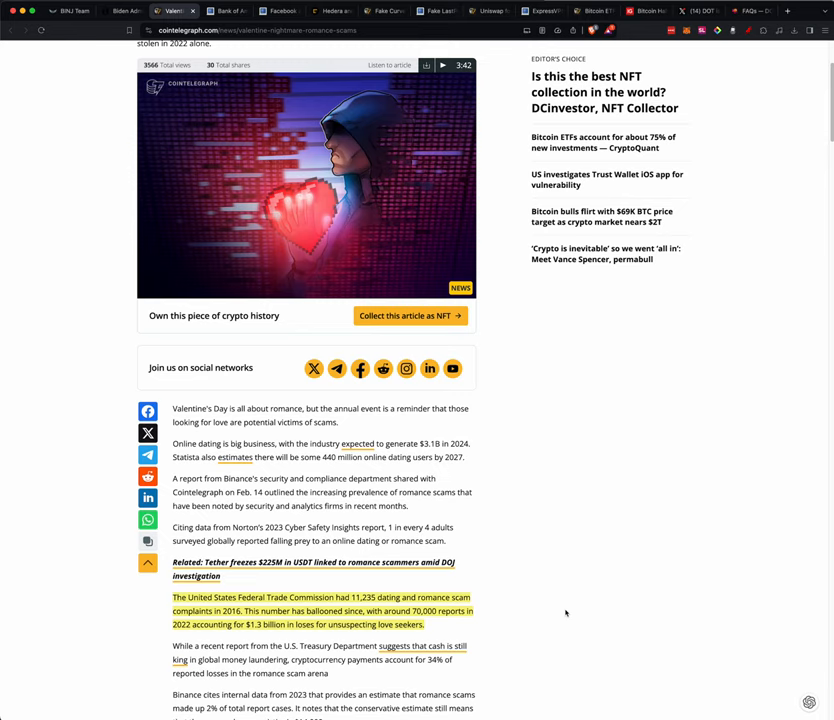
scroll(down, 3)
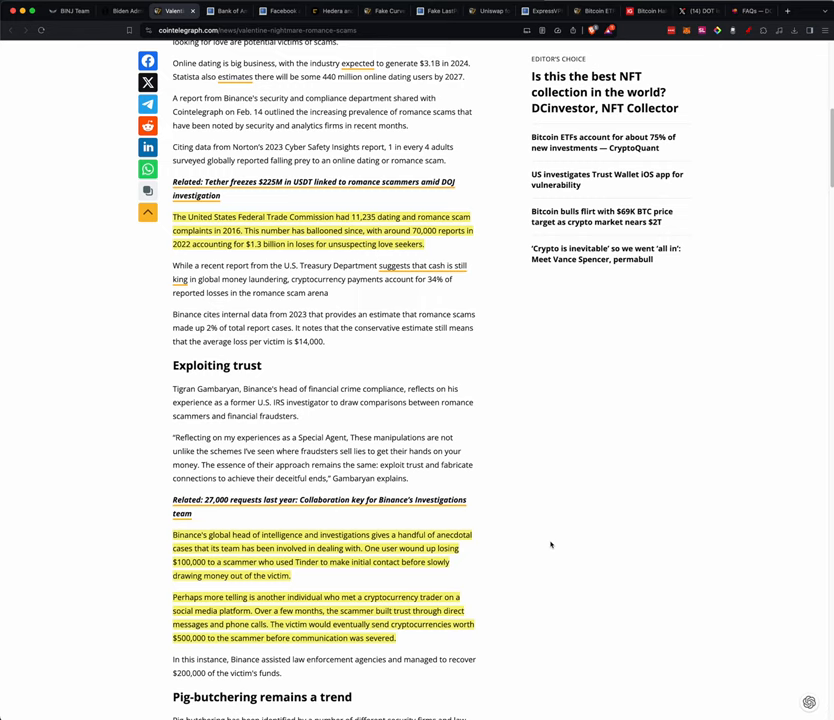
mouse_move(426, 581)
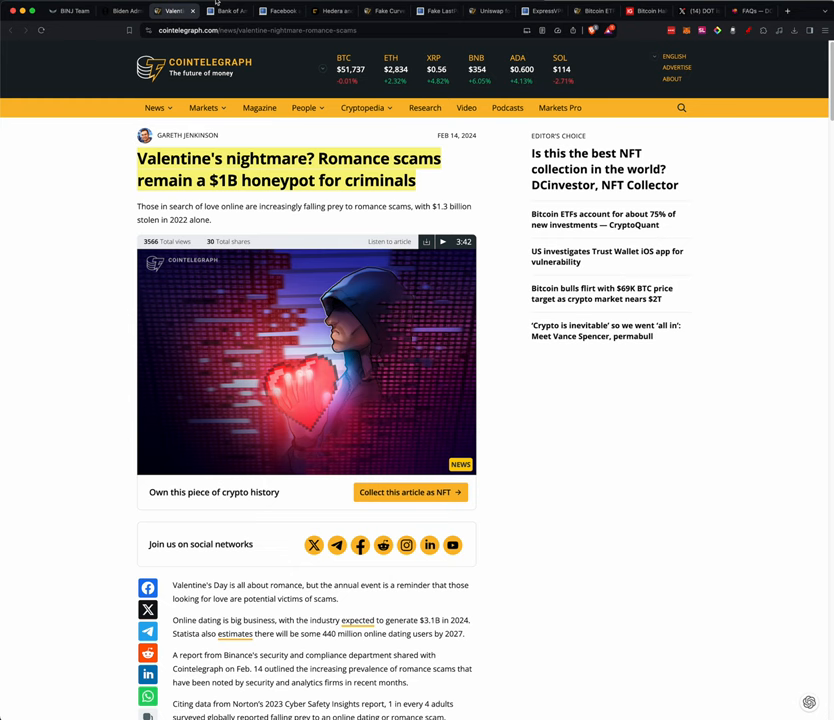
Switch to the BleepingComputer article on the Bank of America vendor-hack breach
click(225, 11)
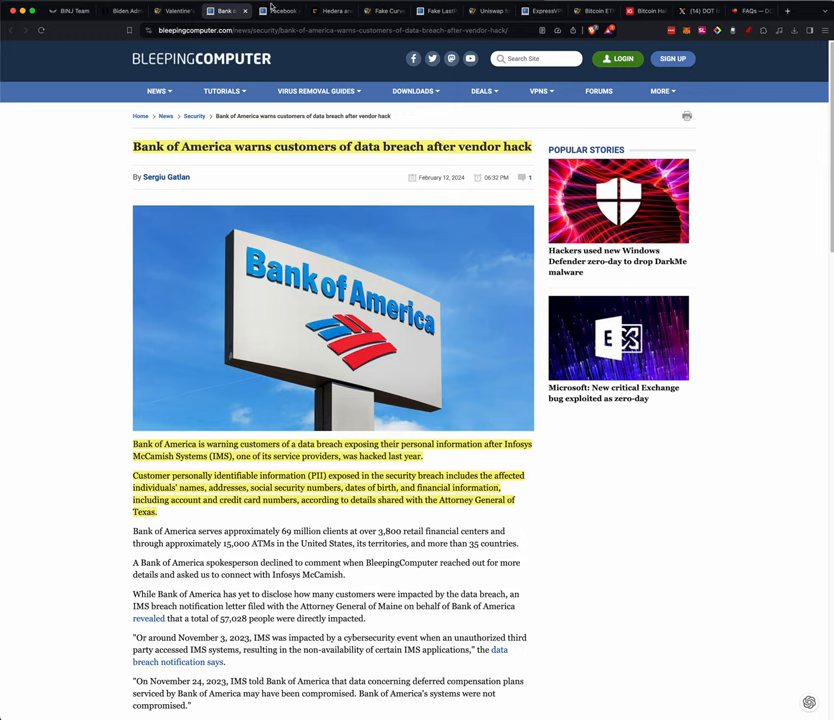
Switch to the BleepingComputer article on Facebook ads spreading Ov3r_Stealer malware
click(268, 11)
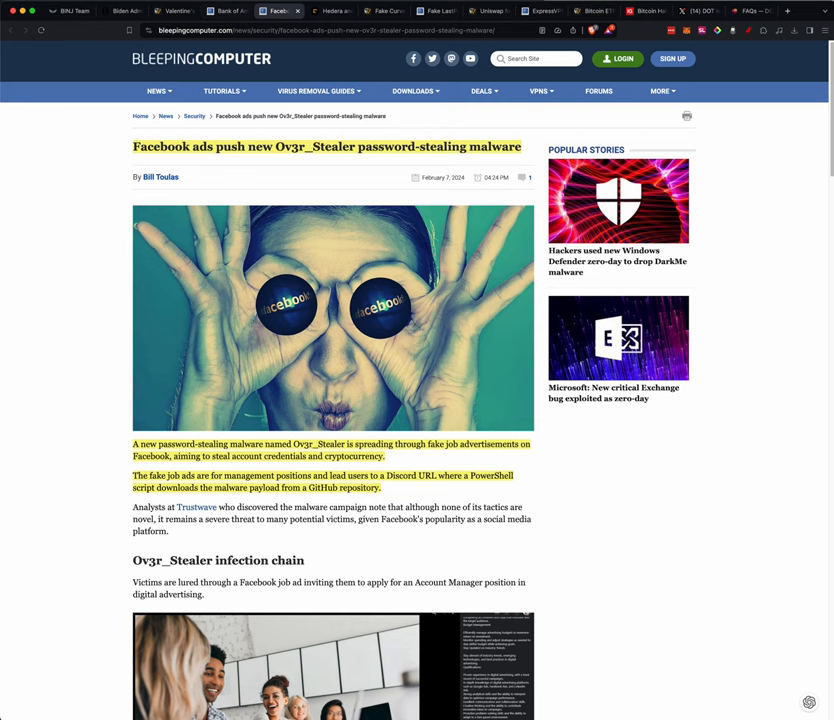
mouse_move(335, 10)
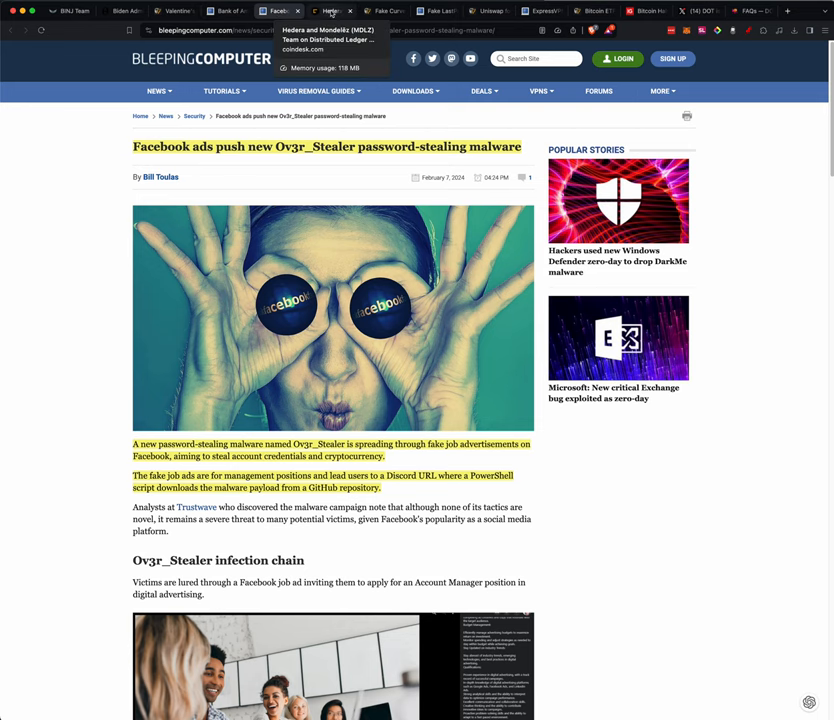
Switch to the CoinDesk Mondelēz–Hedera Council article and read down past its supply-chain passage
click(328, 11)
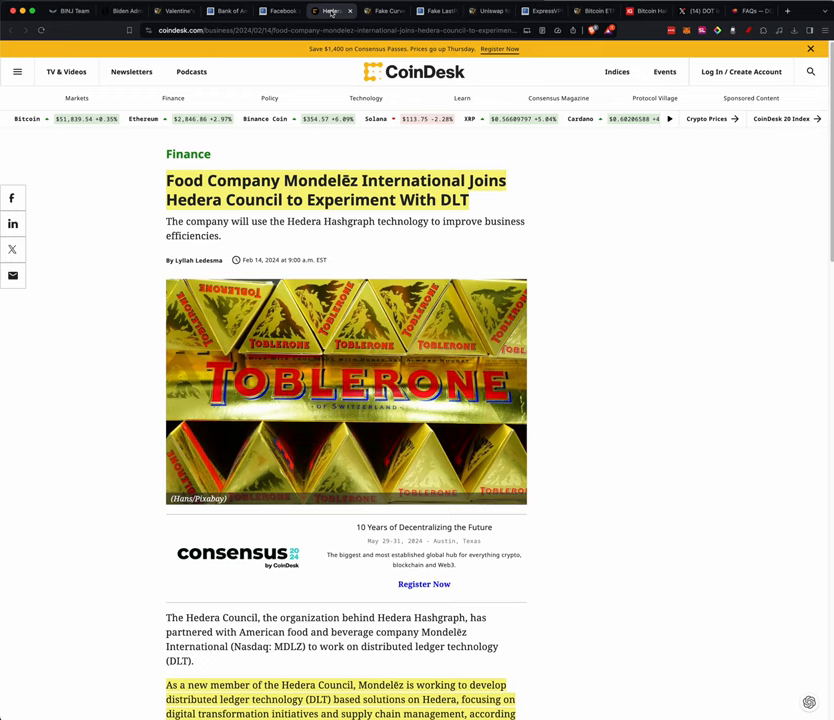
scroll(down, 3)
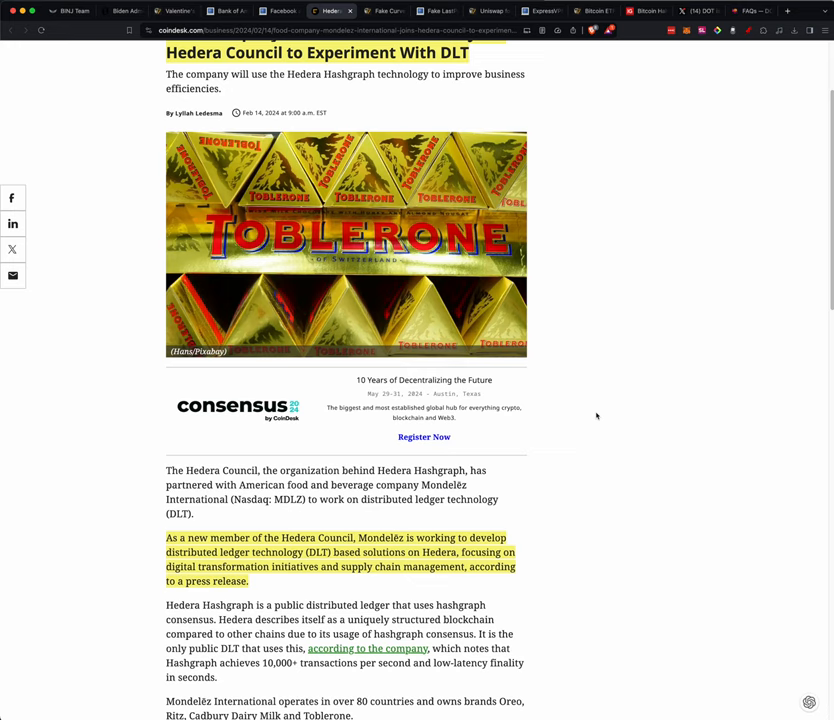
scroll(down, 3)
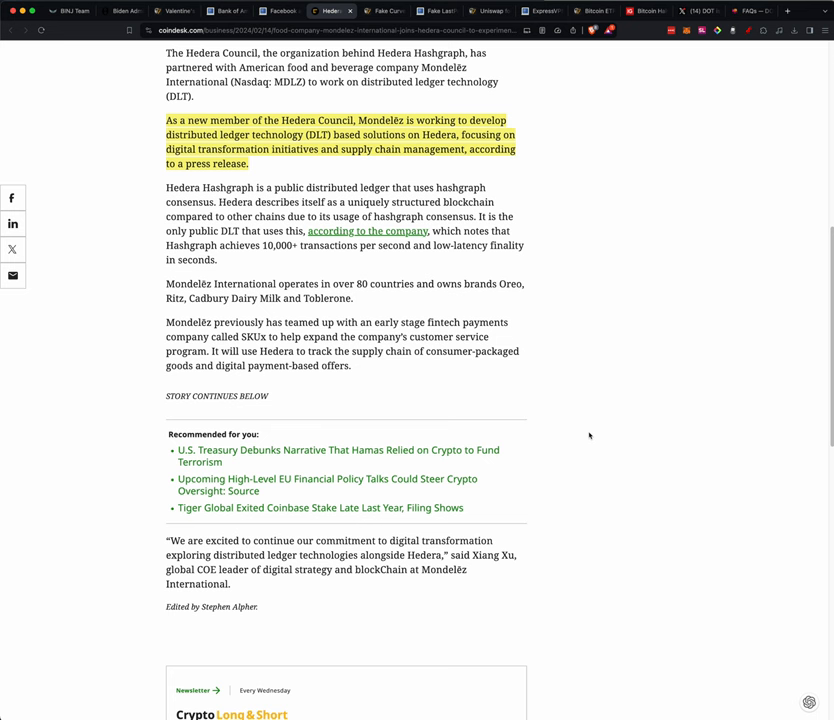
scroll(down, 3)
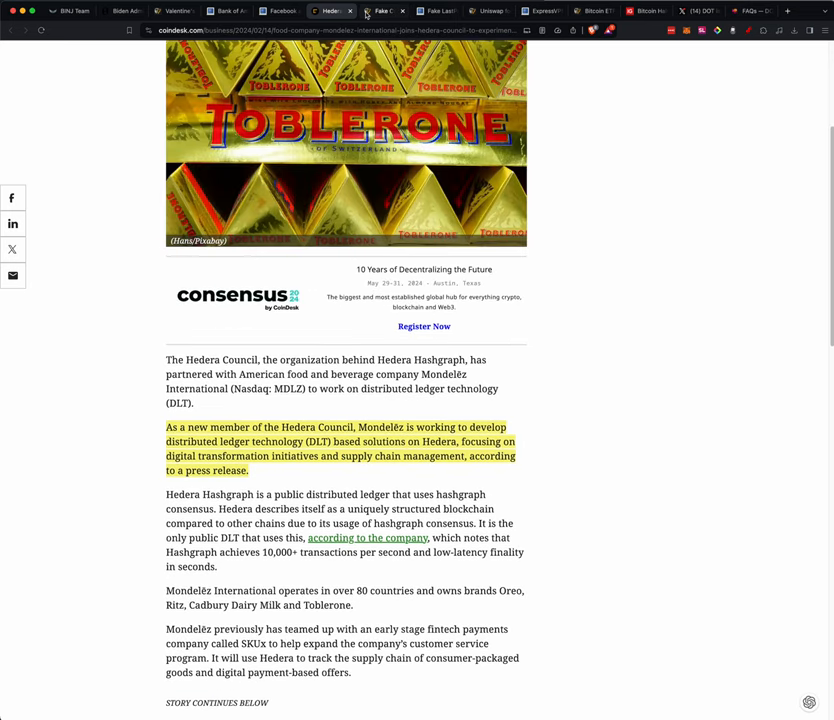
Switch to the Cointelegraph article on the fake Curve Finance App Store app
click(383, 11)
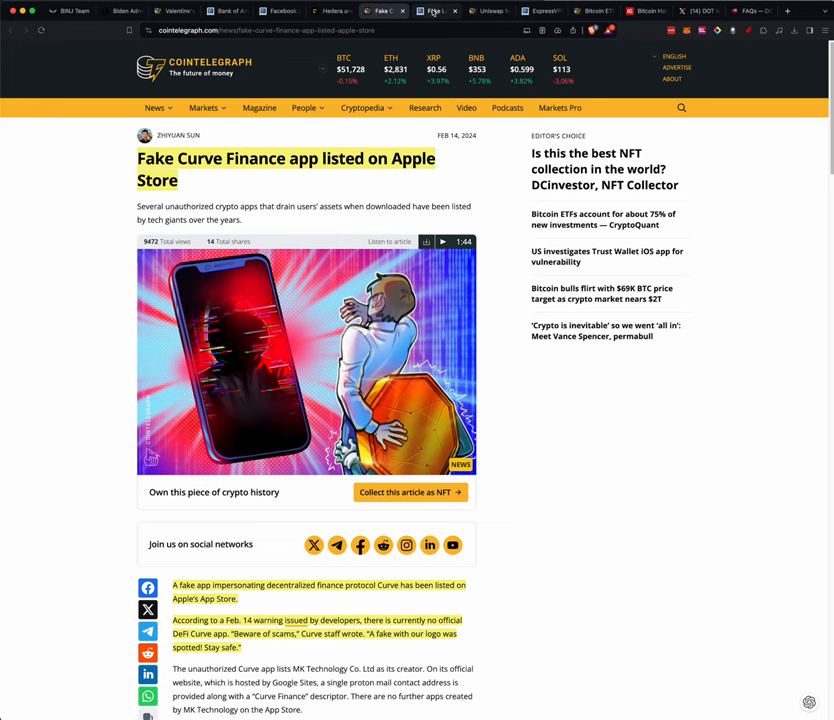
click(444, 11)
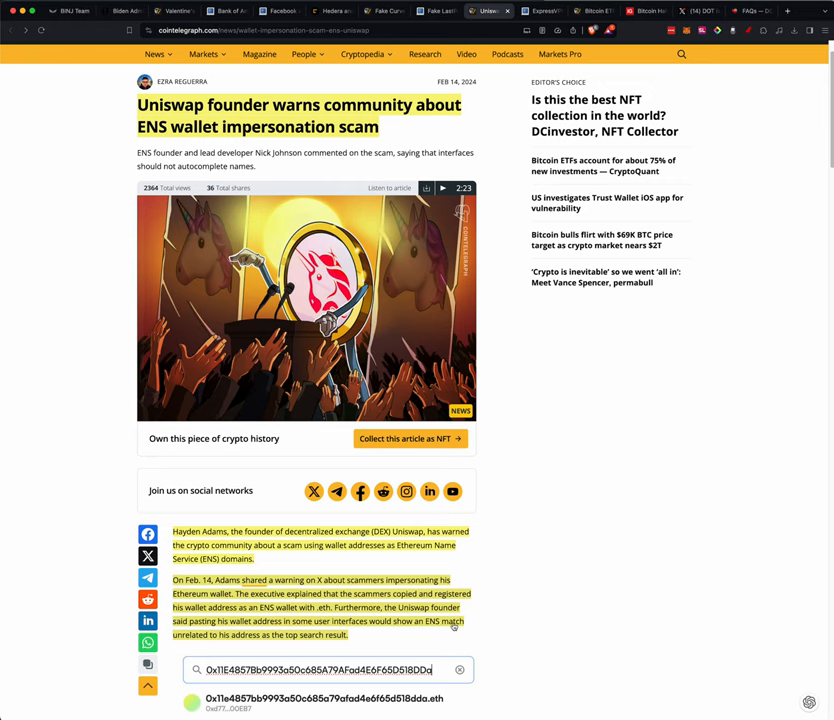
Scroll the Uniswap article down to the lookalike .eth match above goudacheese.eth
scroll(down, 3)
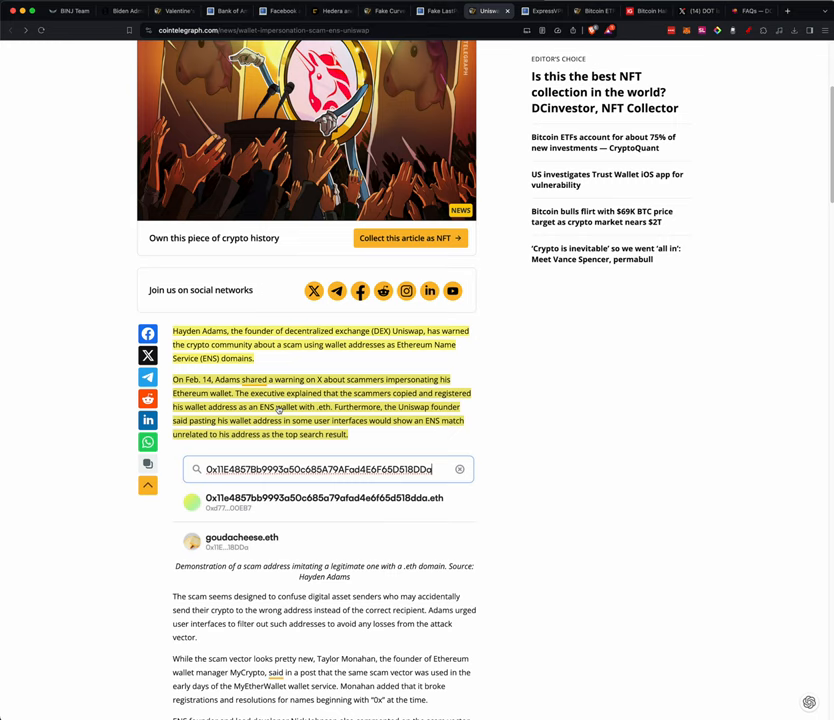
mouse_move(479, 474)
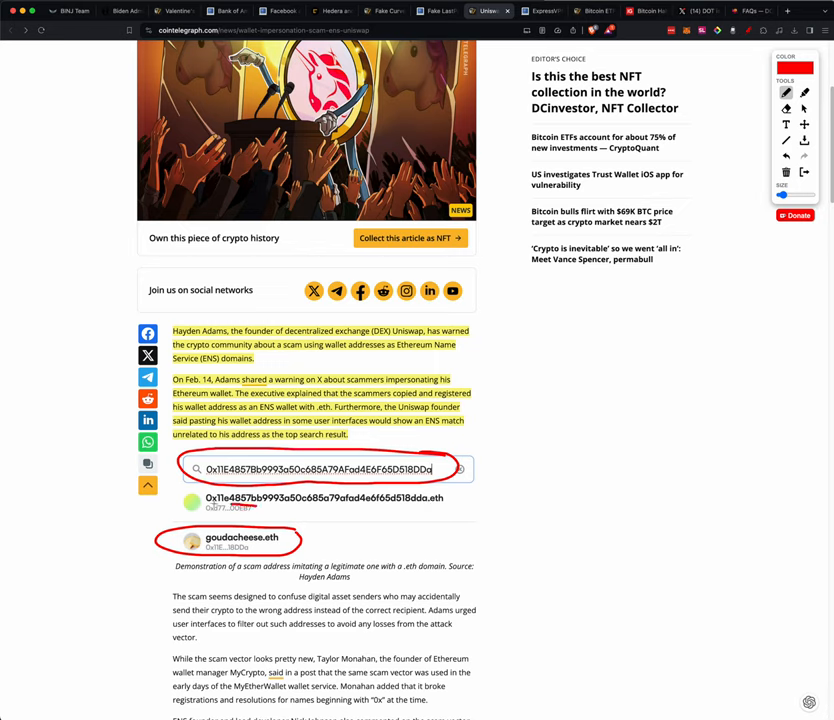
Mark a line in the Uniswap article, then switch to the ExpressVPN DNS-leak article
drag(200, 510, 260, 513)
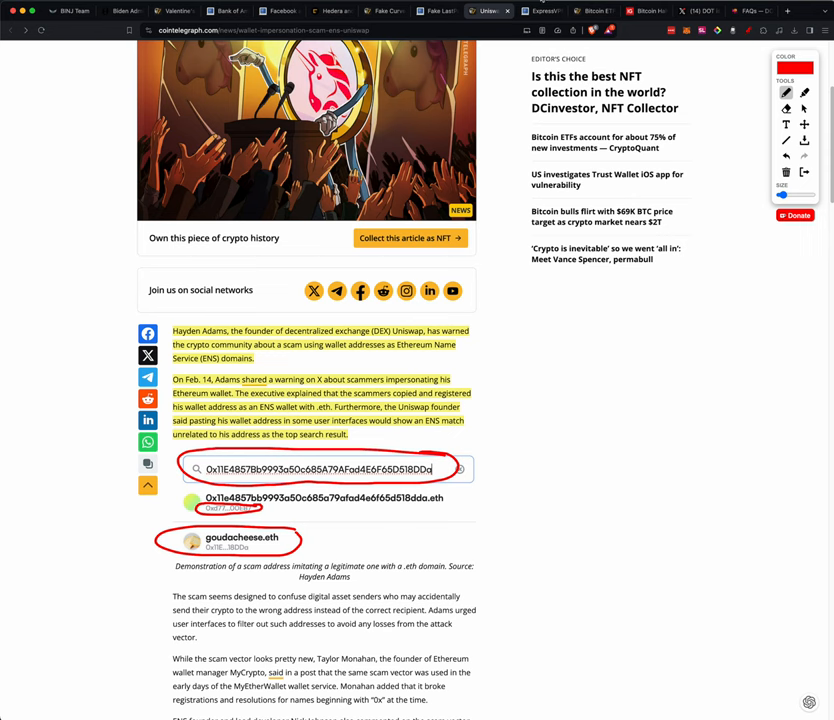
click(535, 11)
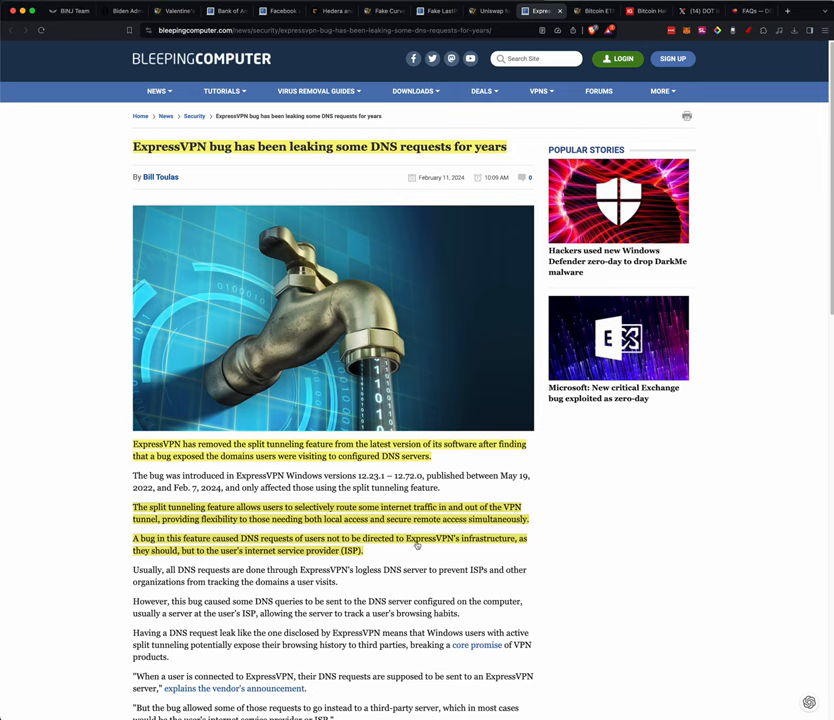
mouse_move(88, 559)
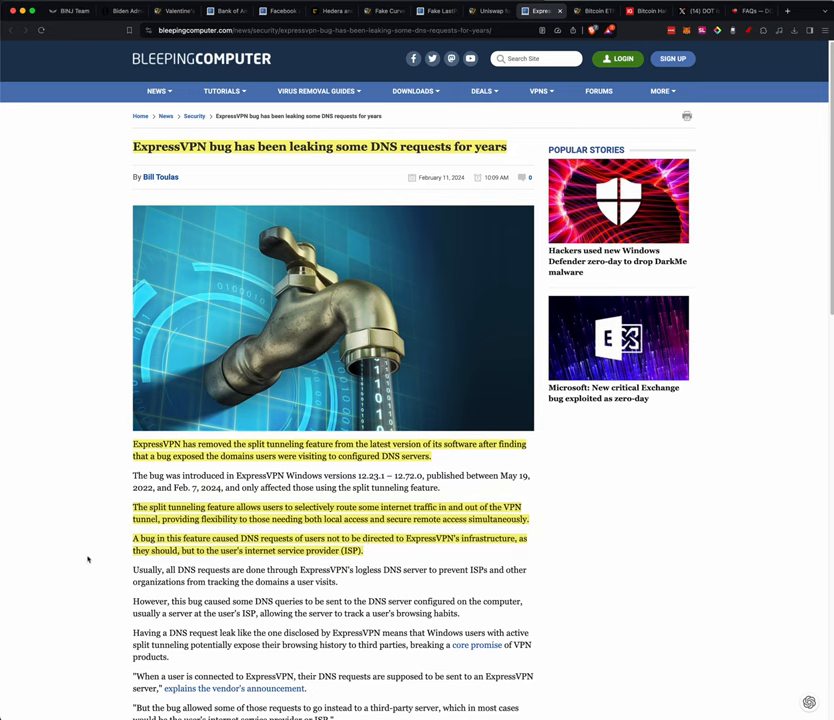
mouse_move(245, 560)
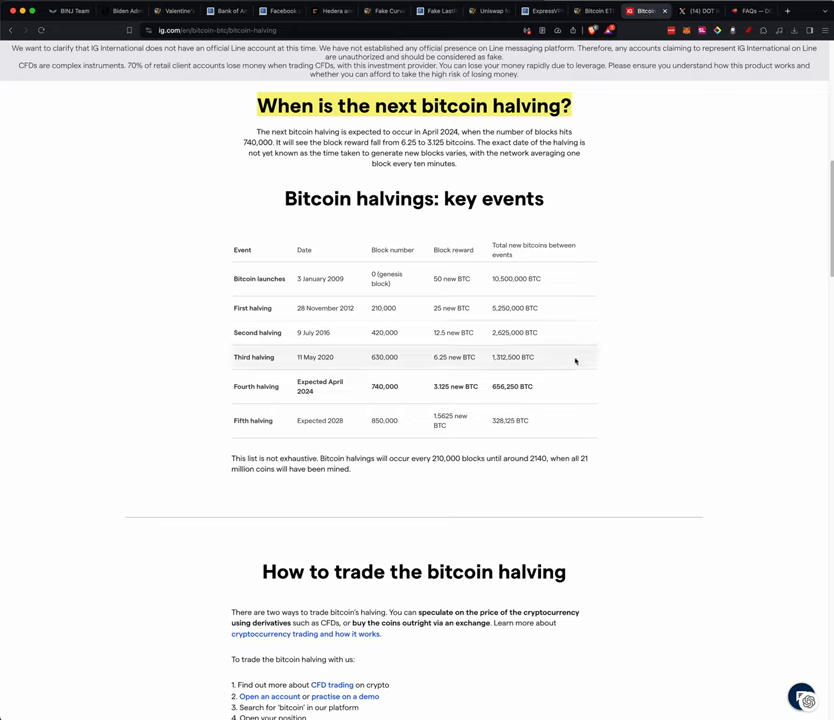
mouse_move(315, 357)
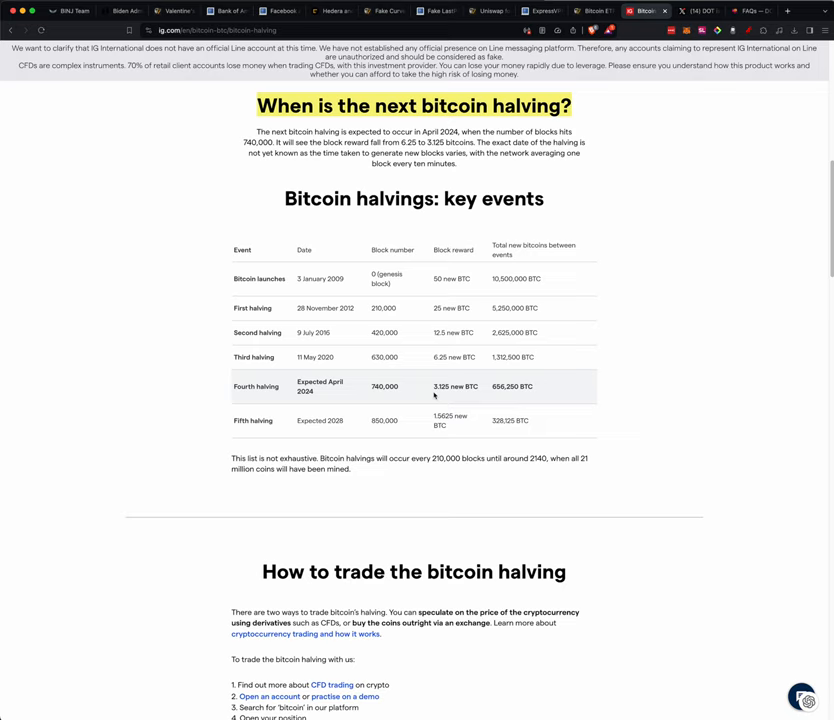
mouse_move(461, 402)
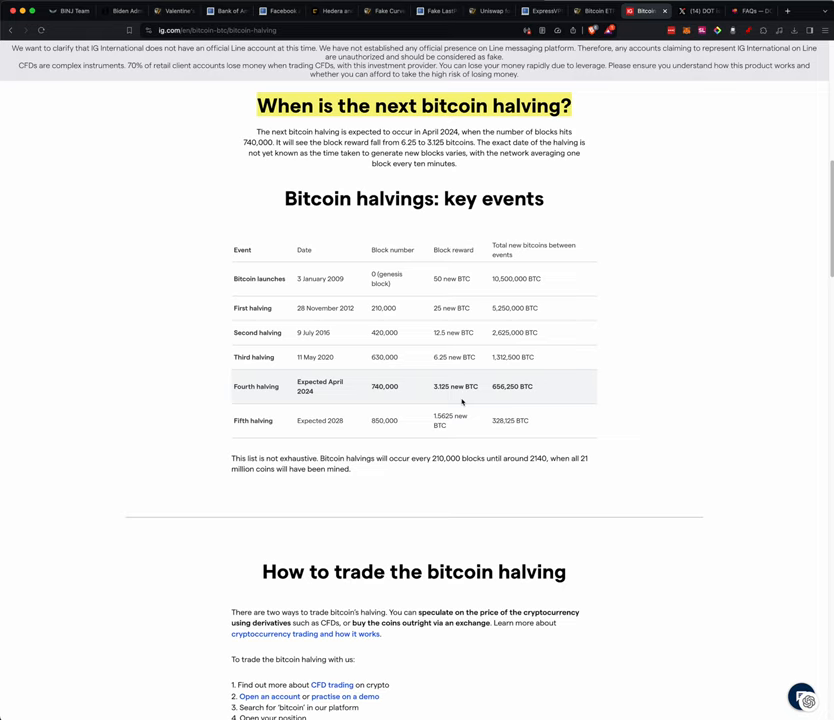
mouse_move(516, 397)
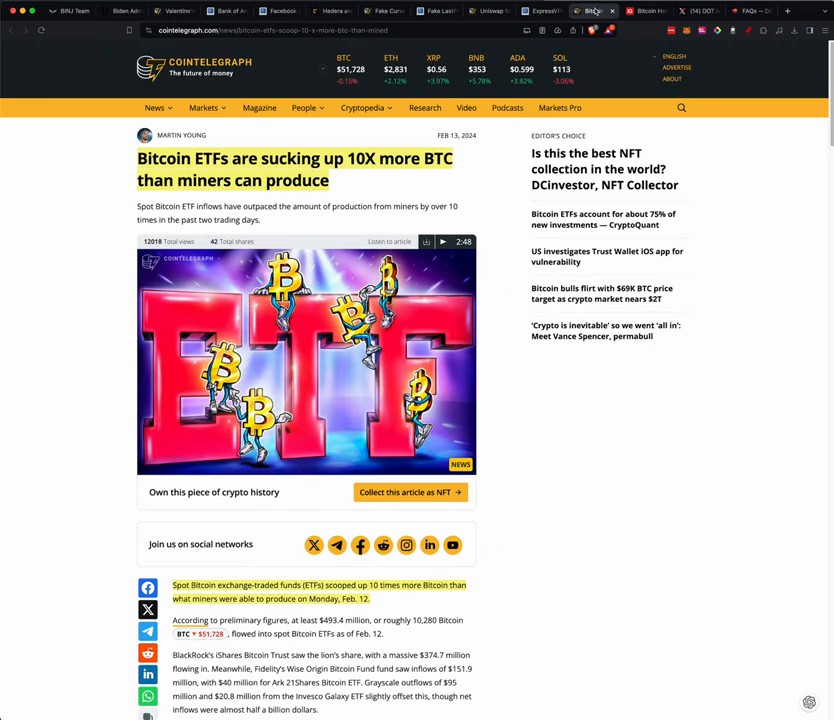
mouse_move(466, 157)
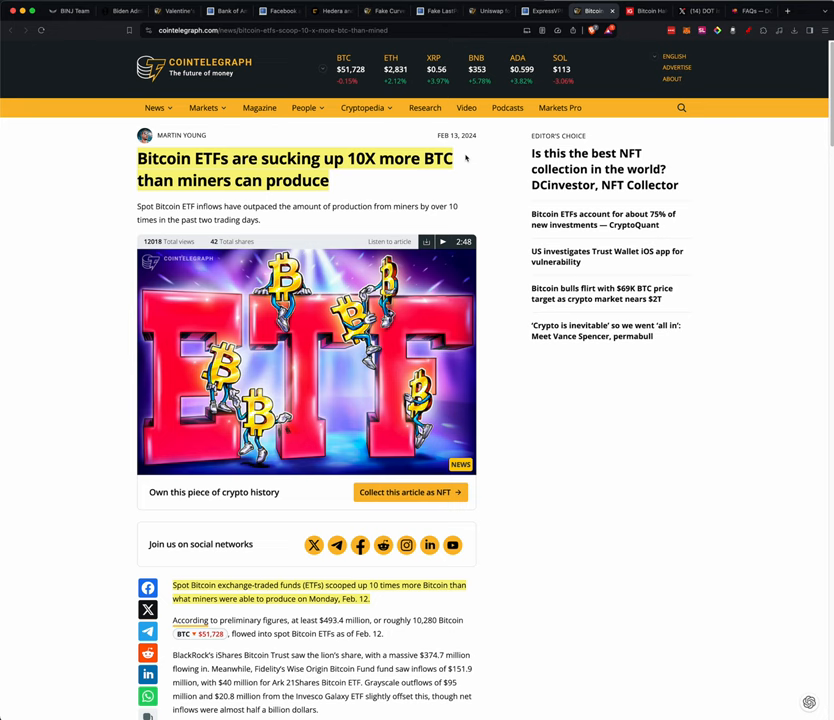
Switch to the DOT is DED FAQs page with highlighted $DED airdrop answers
click(659, 13)
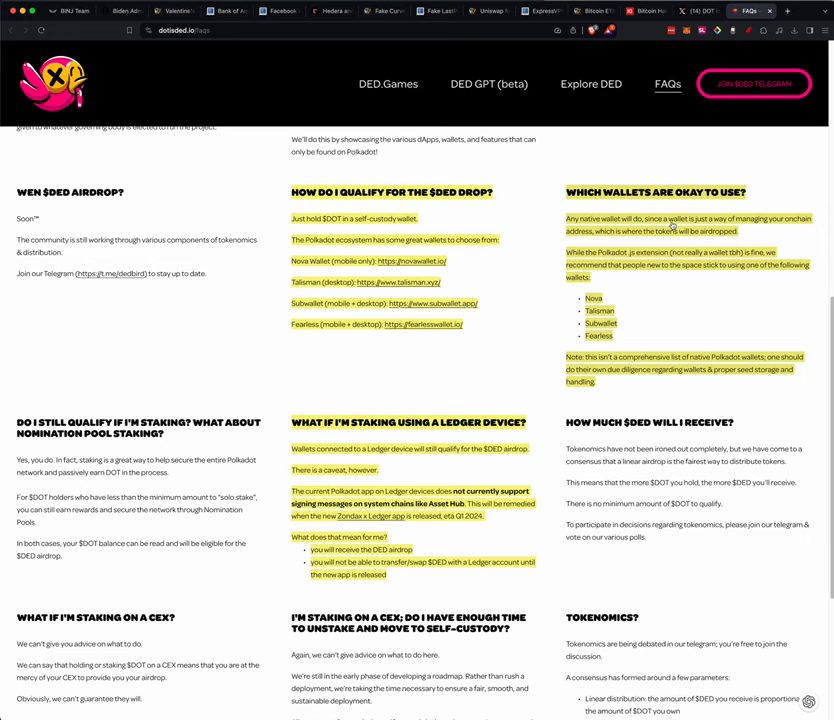
mouse_move(531, 363)
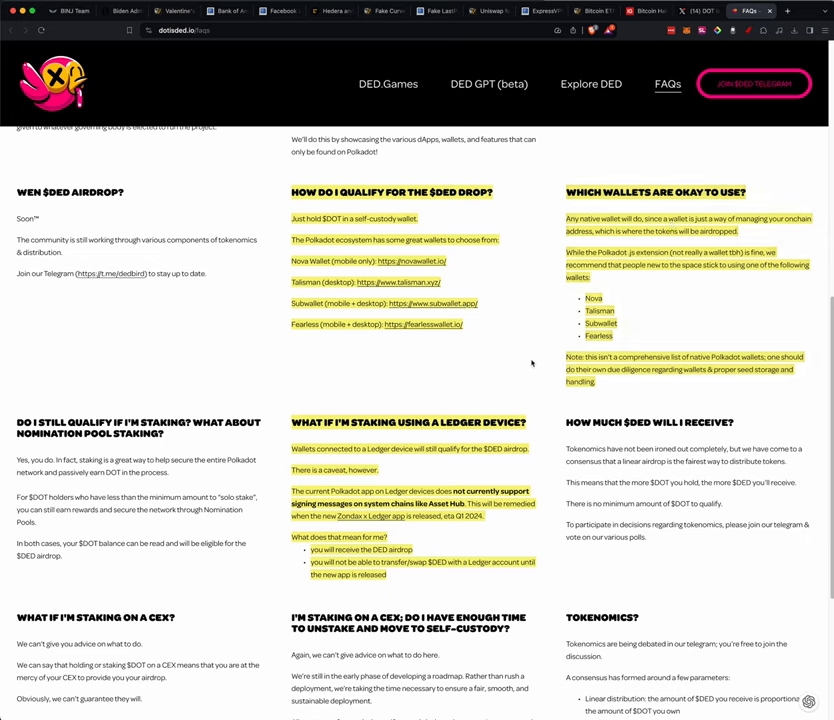
mouse_move(603, 312)
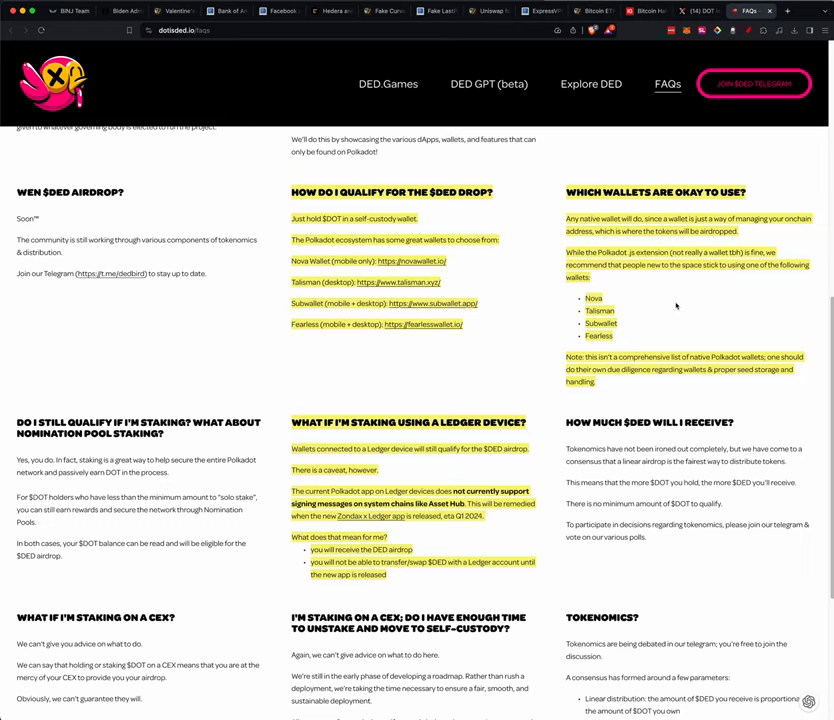
mouse_move(630, 314)
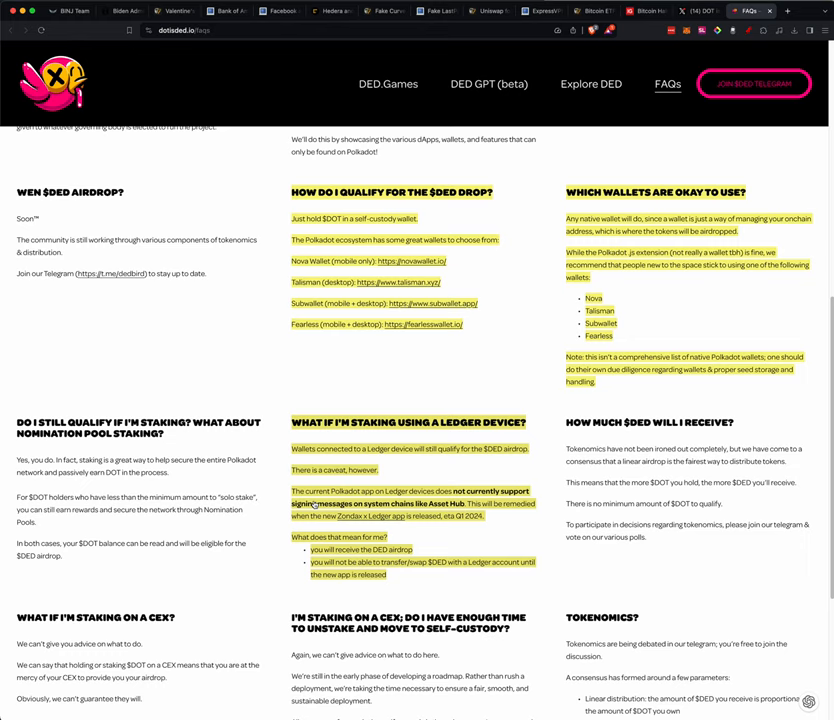
mouse_move(498, 370)
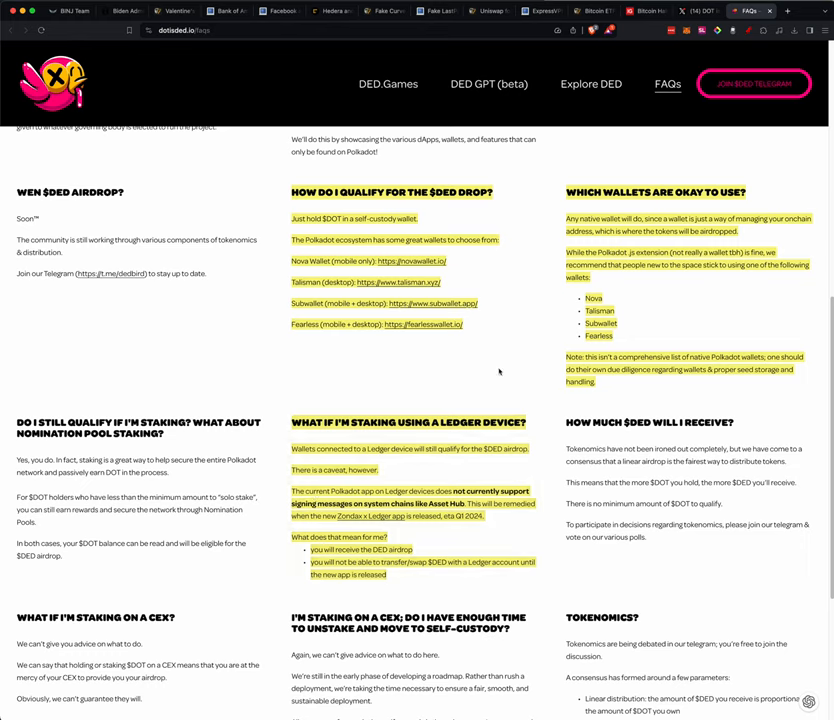
mouse_move(503, 355)
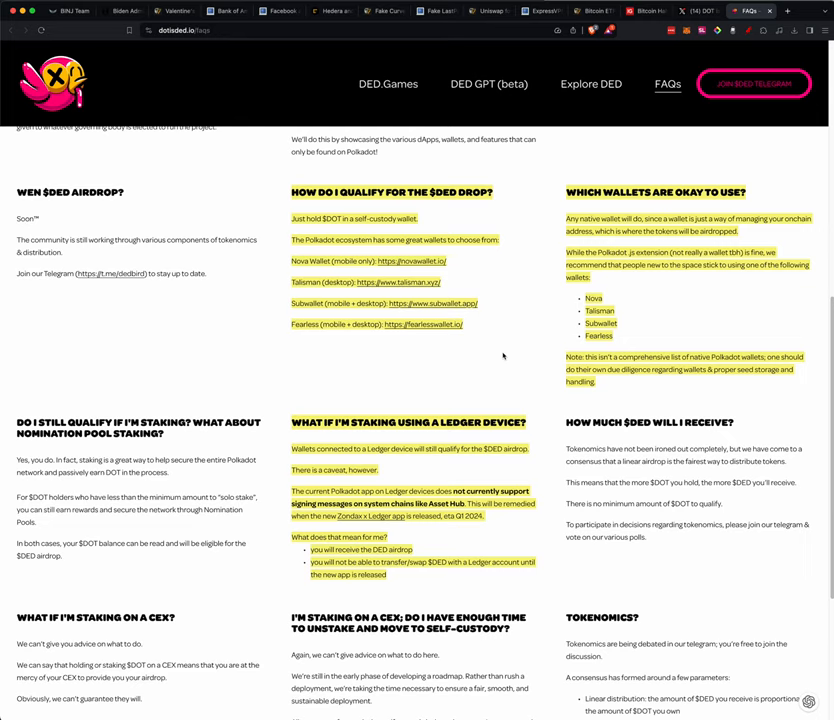
mouse_move(516, 451)
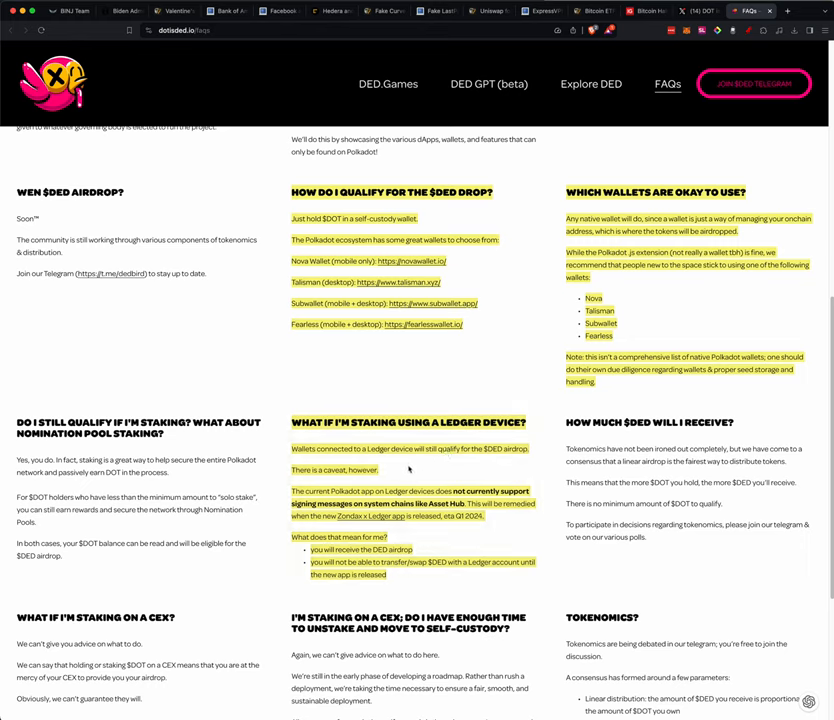
mouse_move(475, 488)
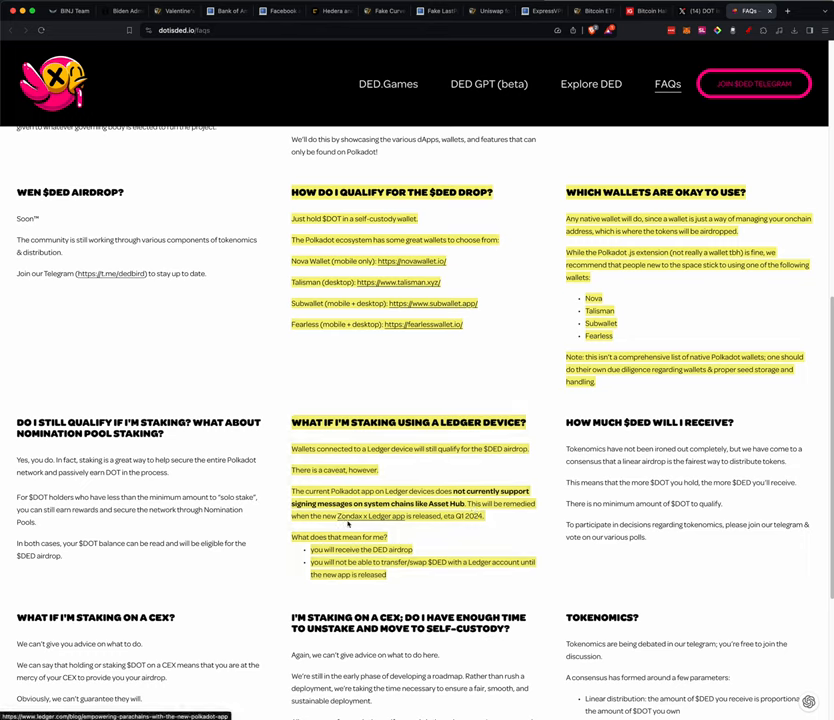
mouse_move(390, 527)
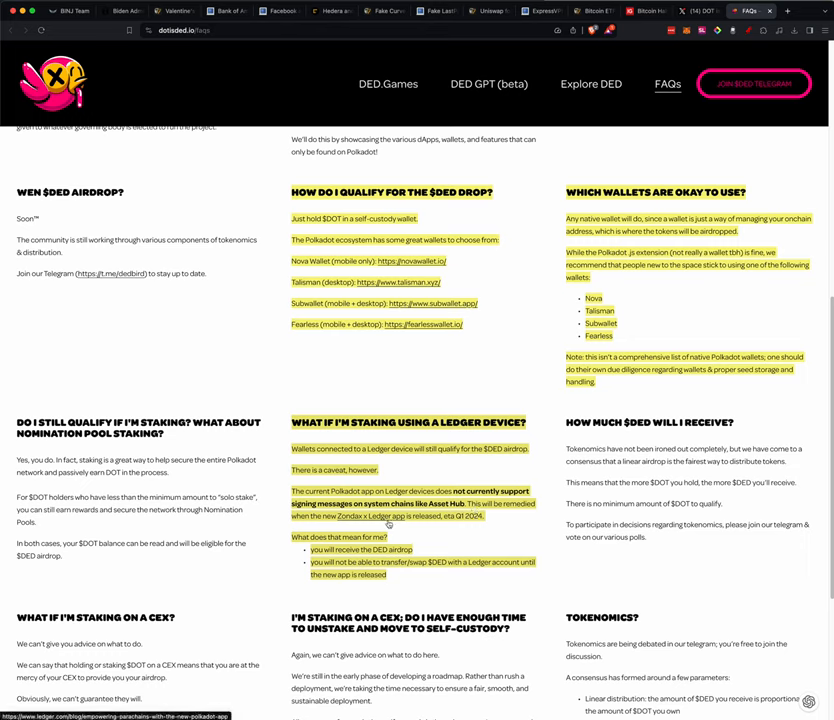
mouse_move(450, 527)
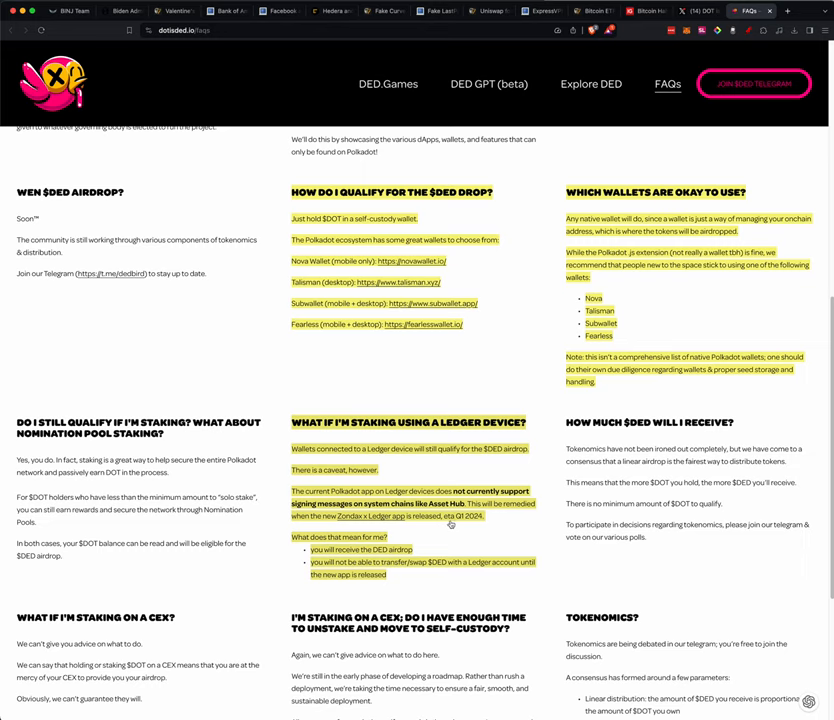
mouse_move(478, 527)
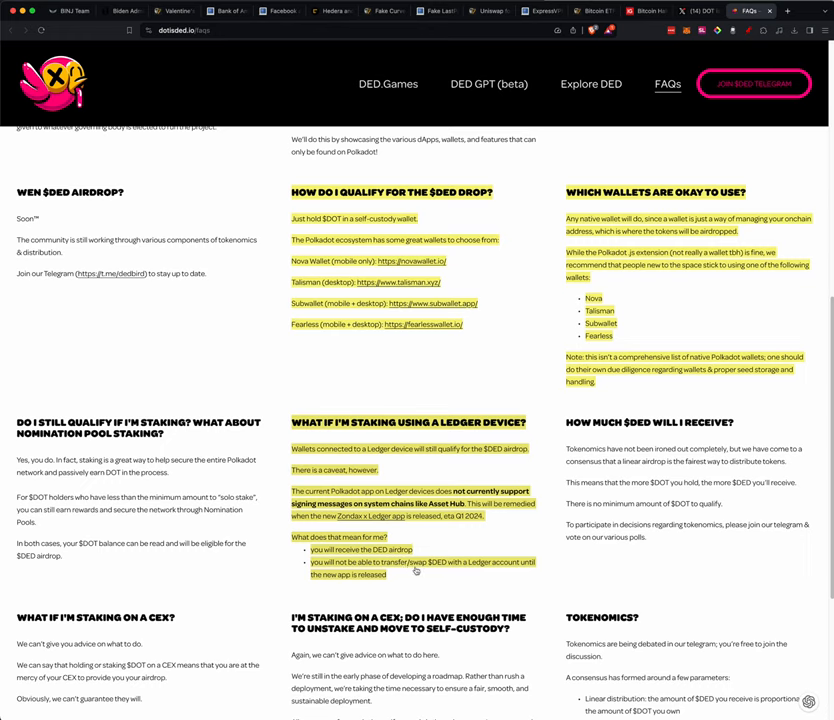
mouse_move(500, 569)
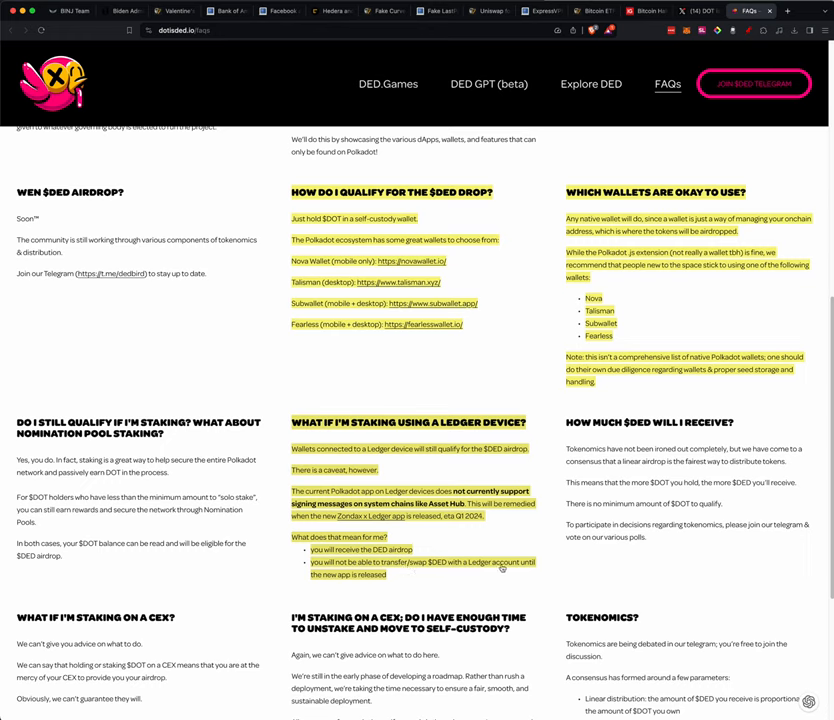